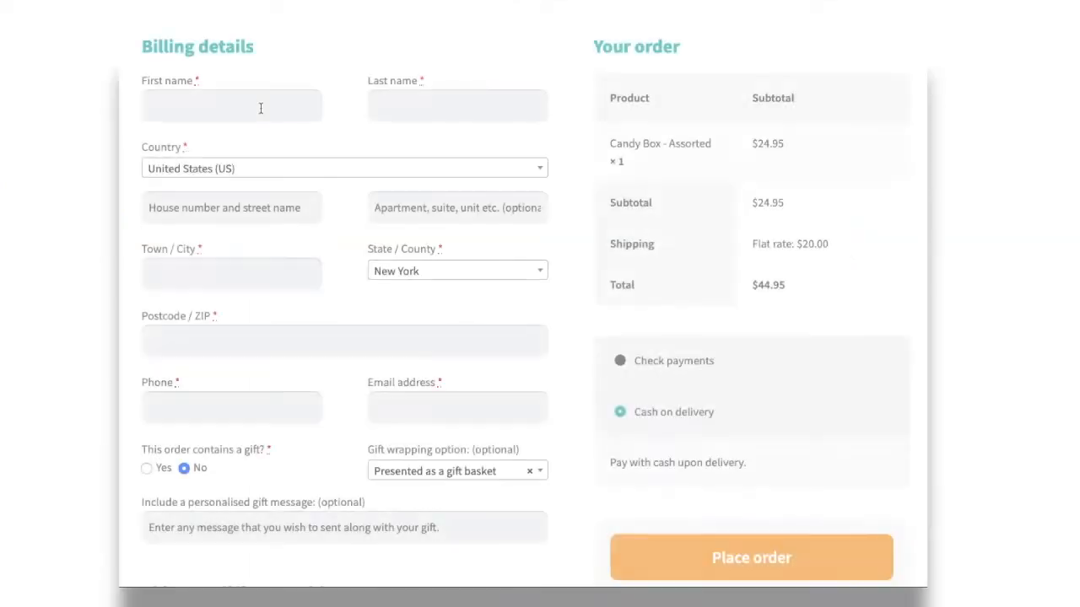
- Review the front-end checkout form fields, keeping Gift basket as the wrapping option
left_click(337, 168)
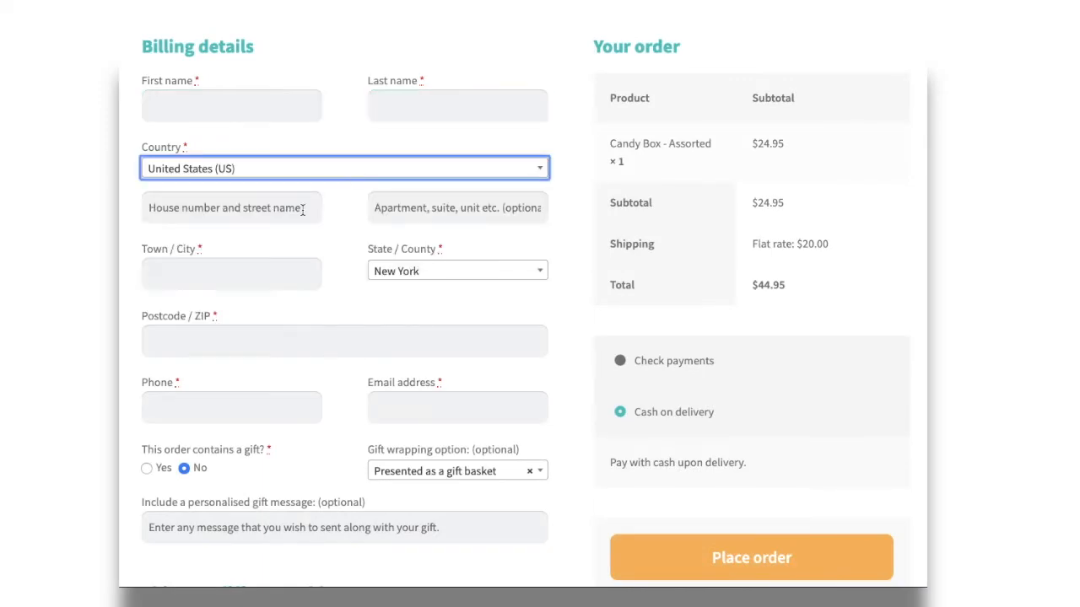
left_click(231, 273)
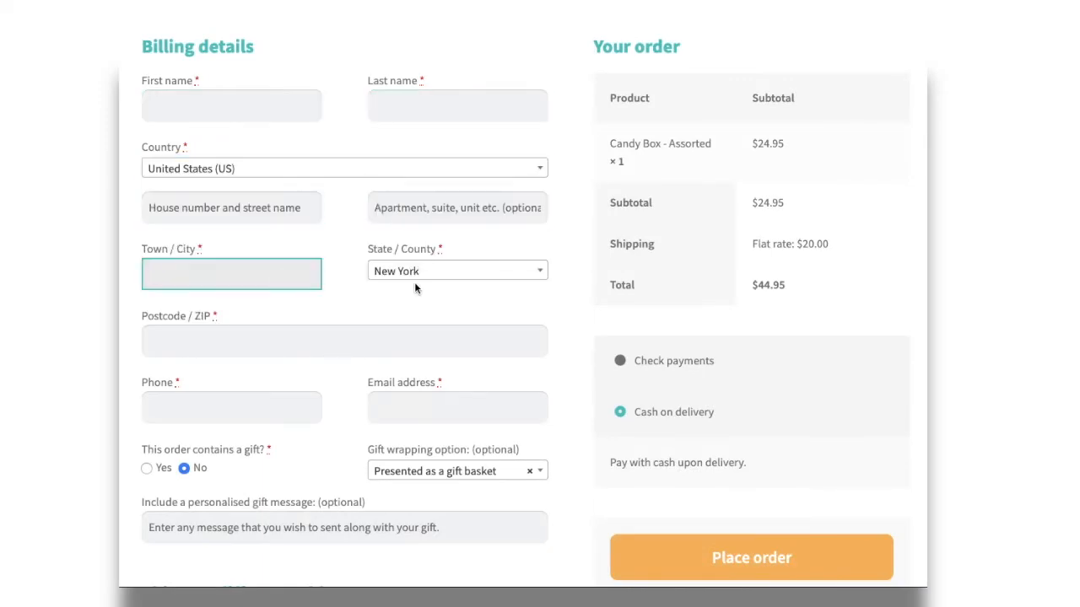
left_click(344, 341)
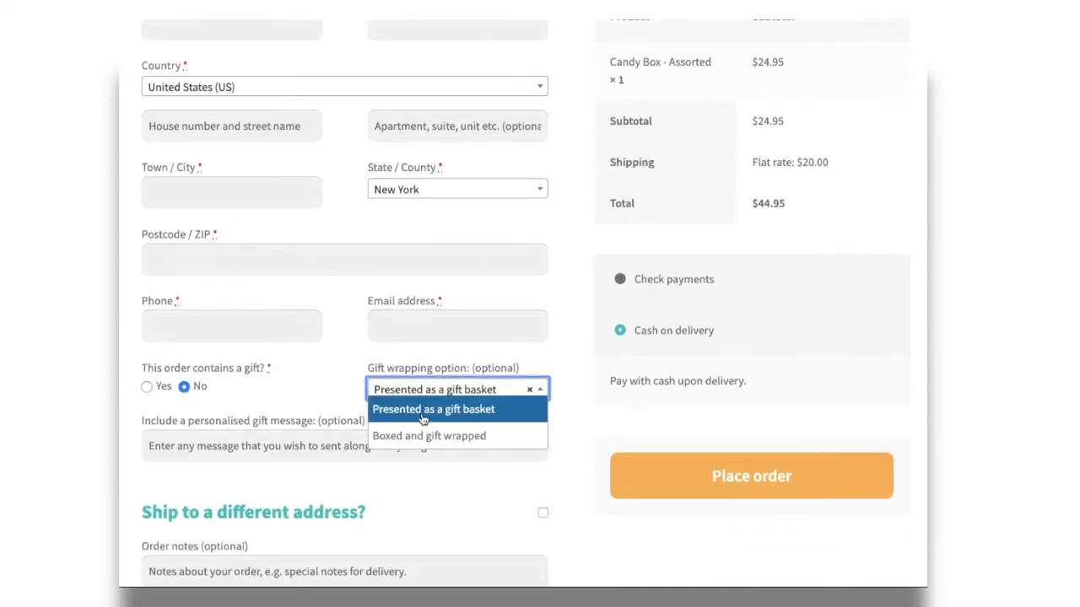
left_click(428, 435)
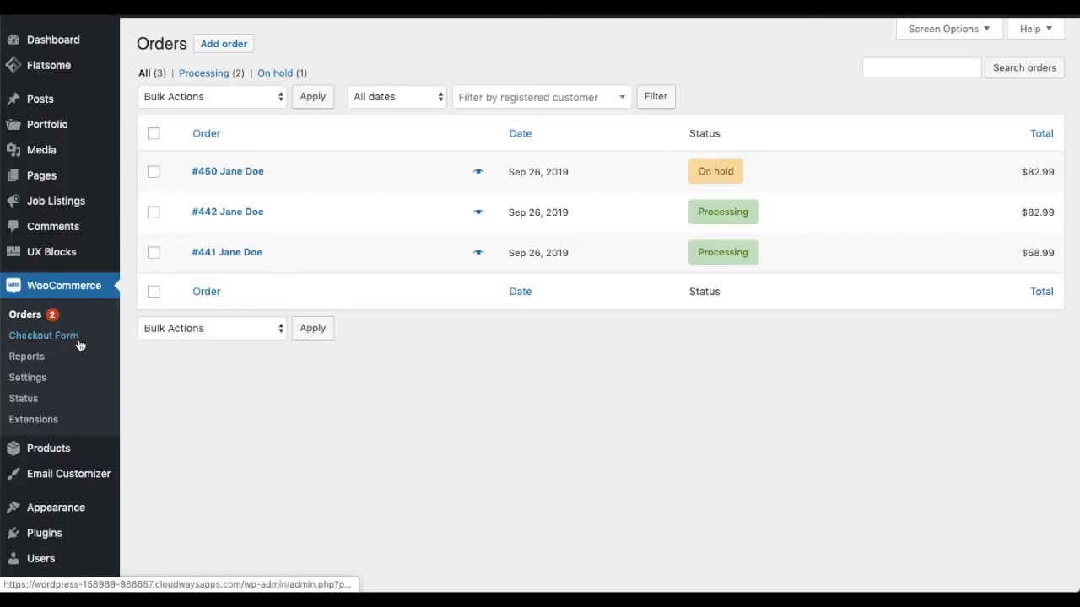
- Bring up the Checkout Field Editor and scroll to the Billing Fields table
left_click(44, 334)
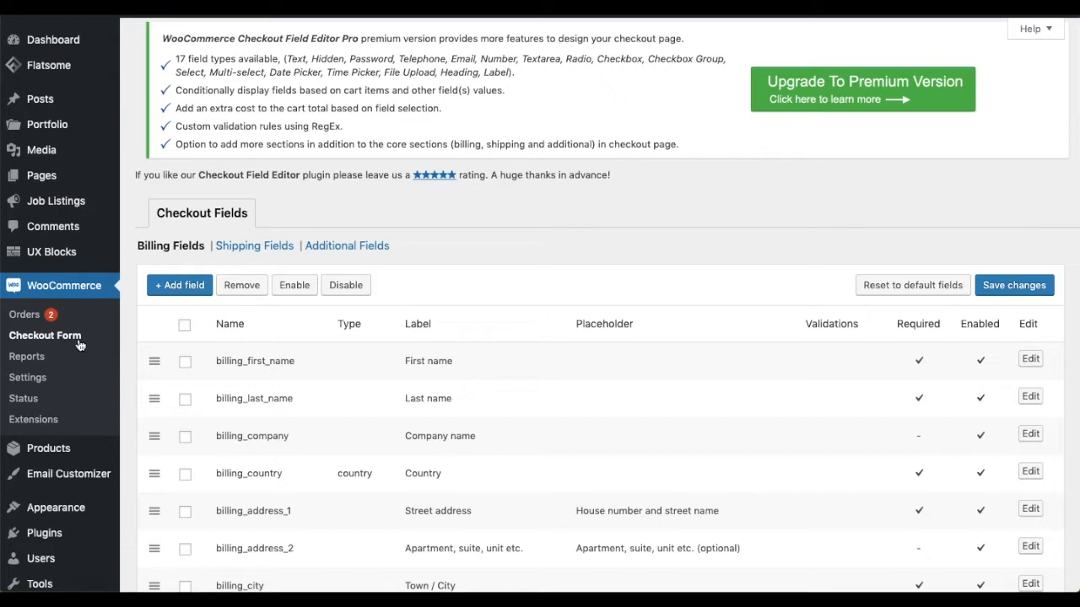
scroll("down", 3)
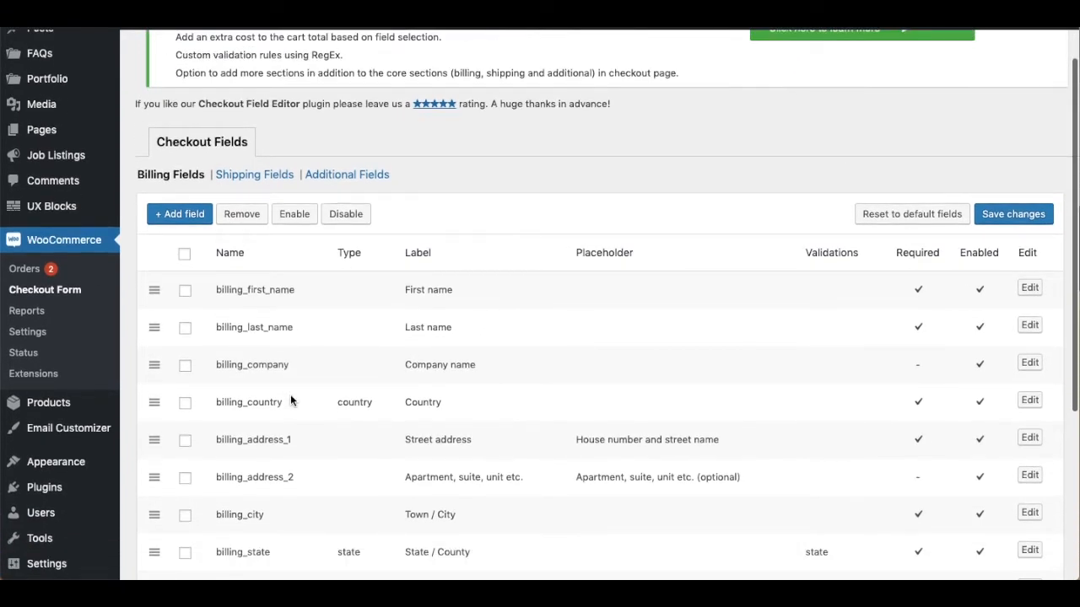
scroll("down", 3)
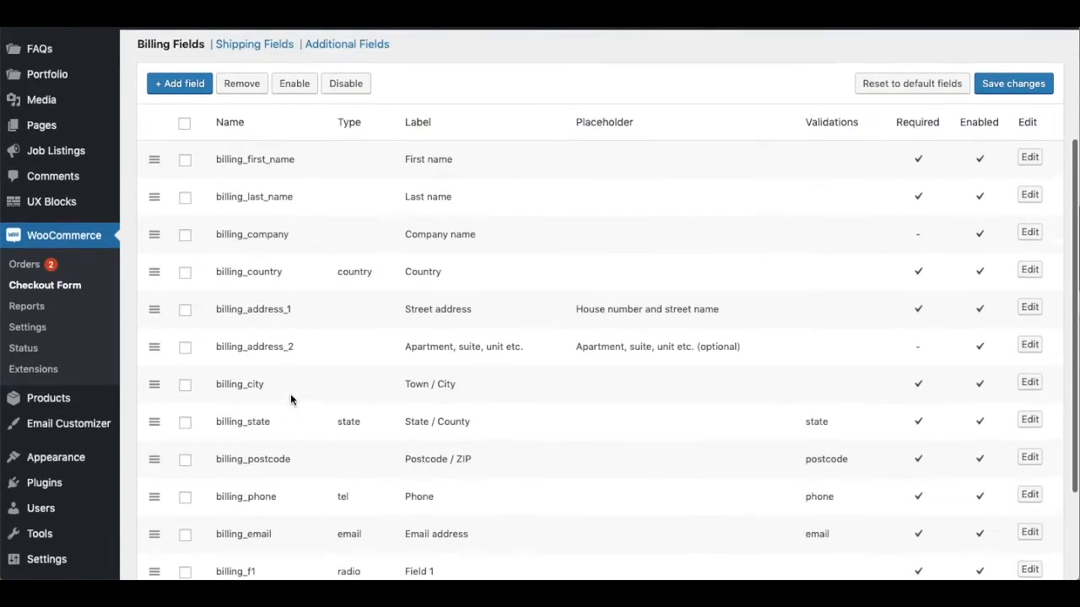
- Edit billing_state and change its label to Province
left_click(1030, 418)
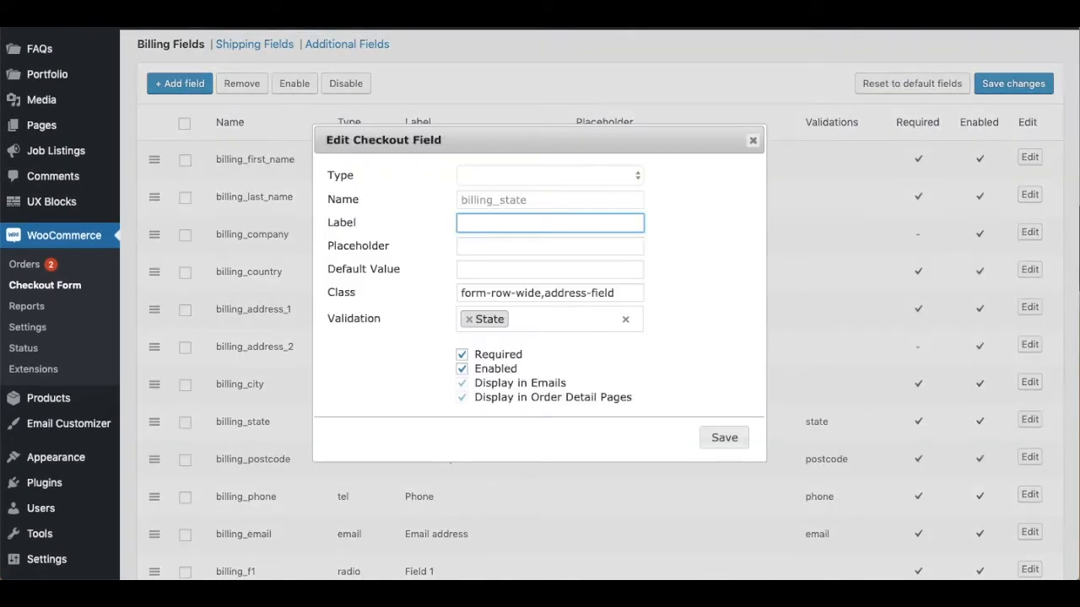
type("Province")
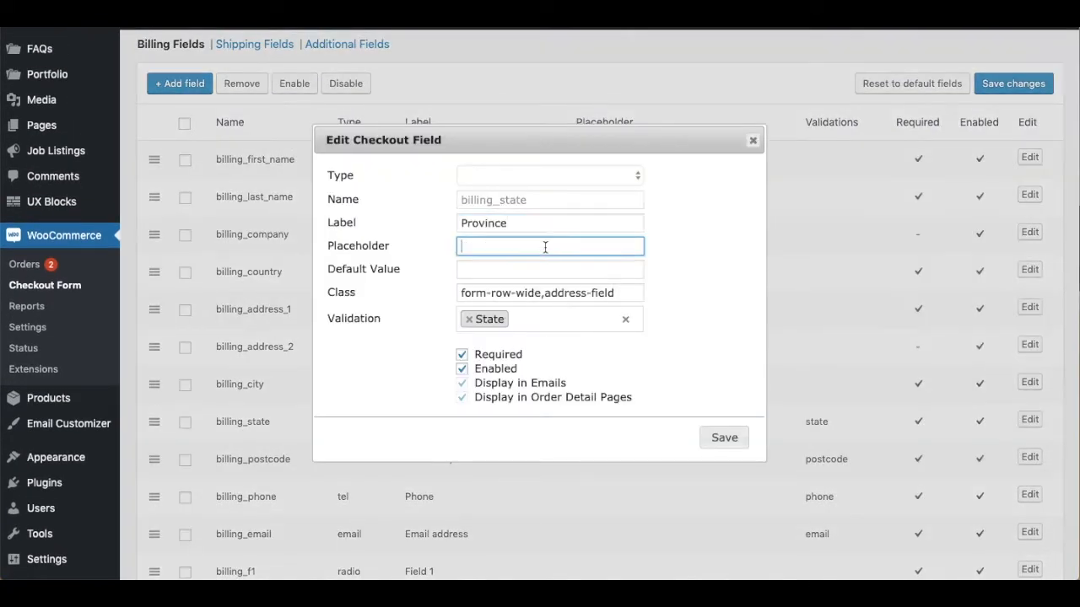
left_click(462, 355)
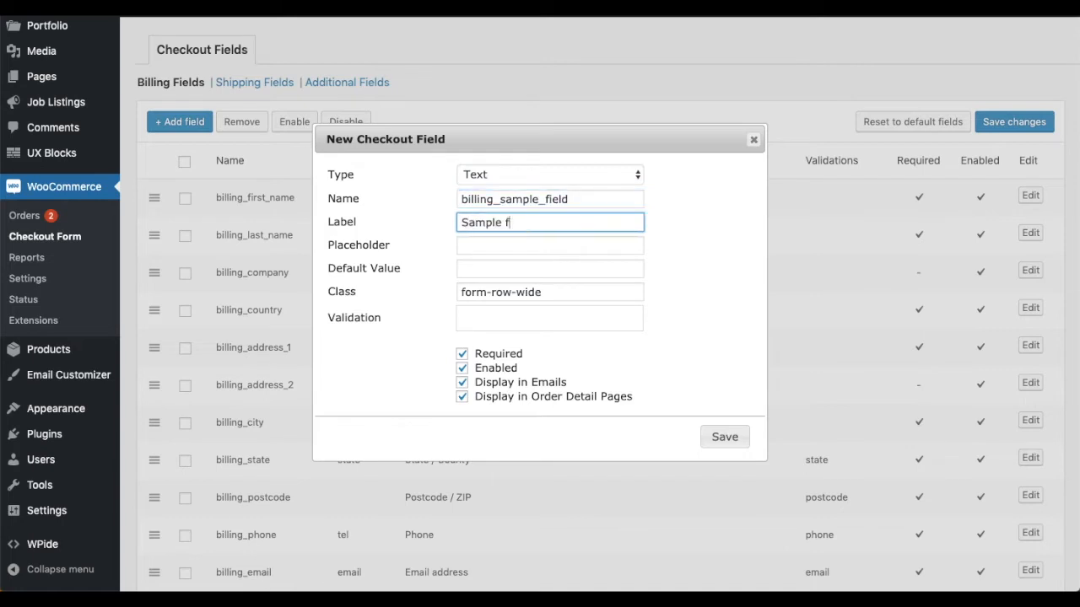
- Finish the Sample field label and save the new billing_sample_field text field
type("ield")
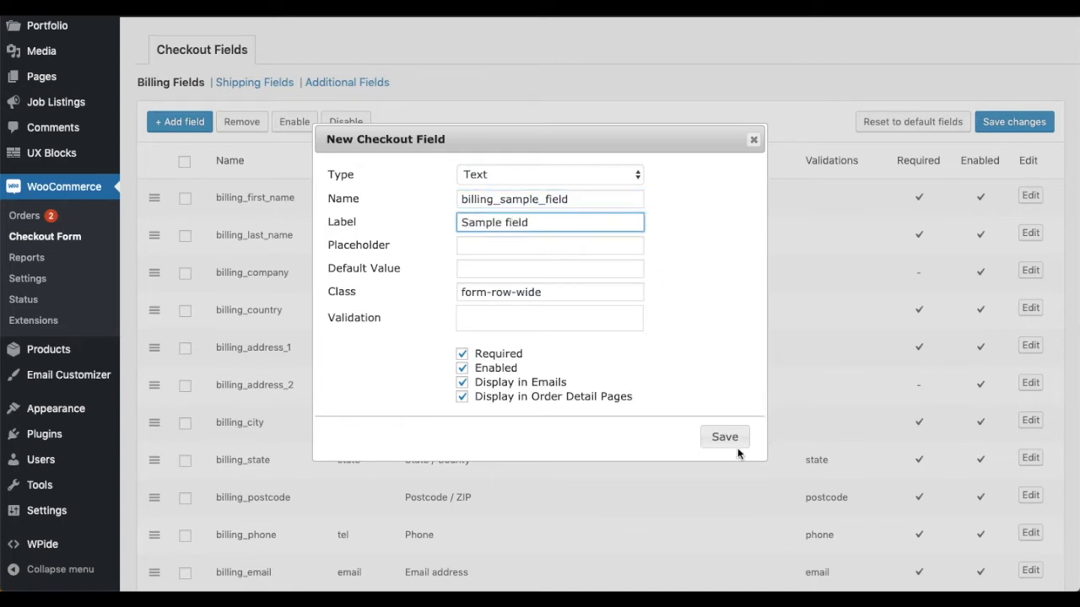
left_click(724, 436)
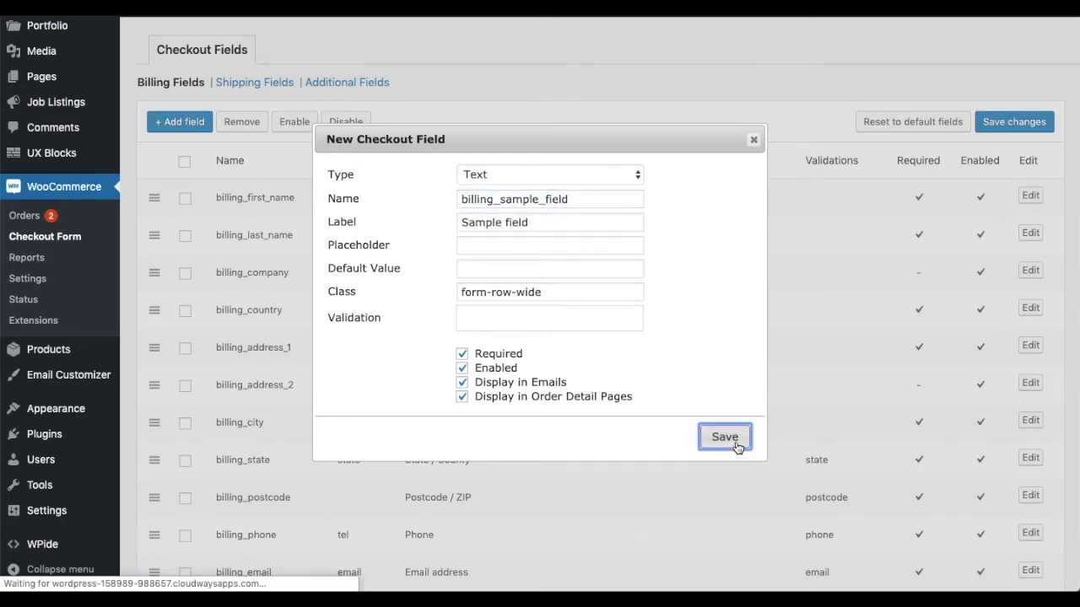
left_click(724, 436)
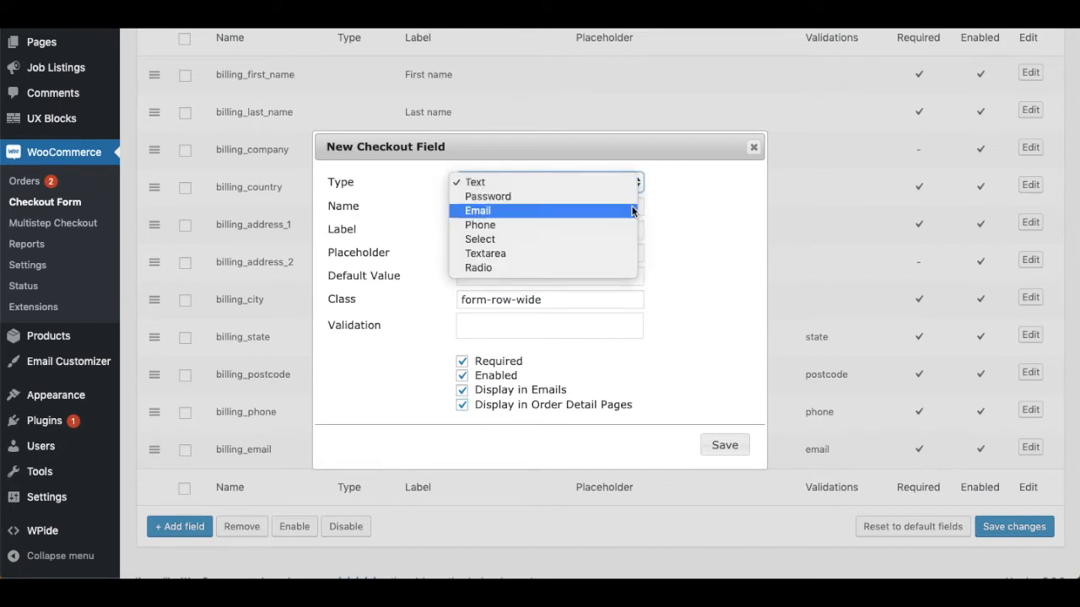
mouse_move(627, 226)
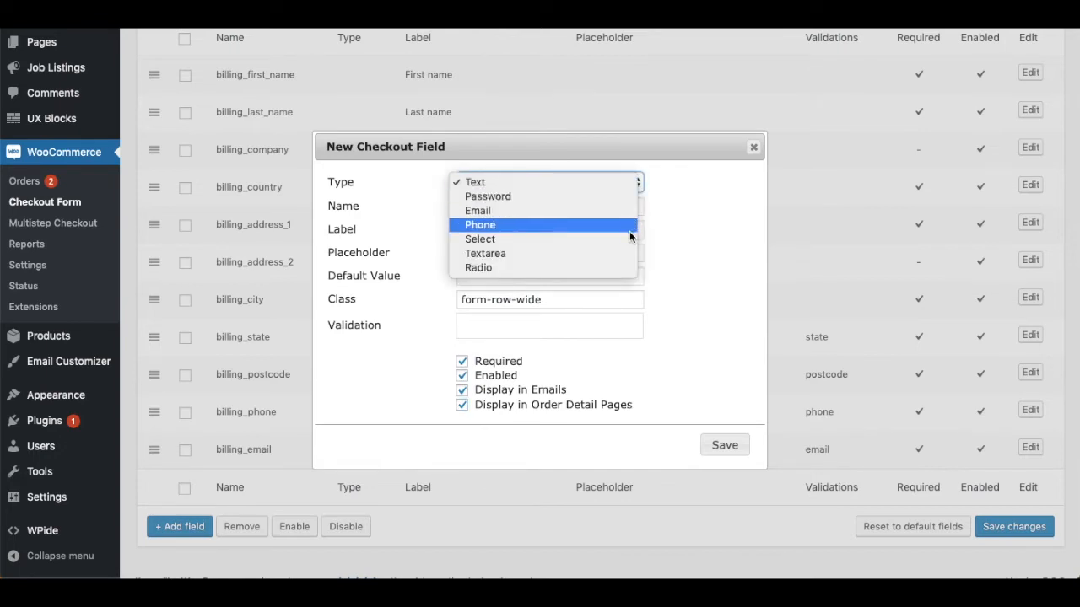
mouse_move(628, 253)
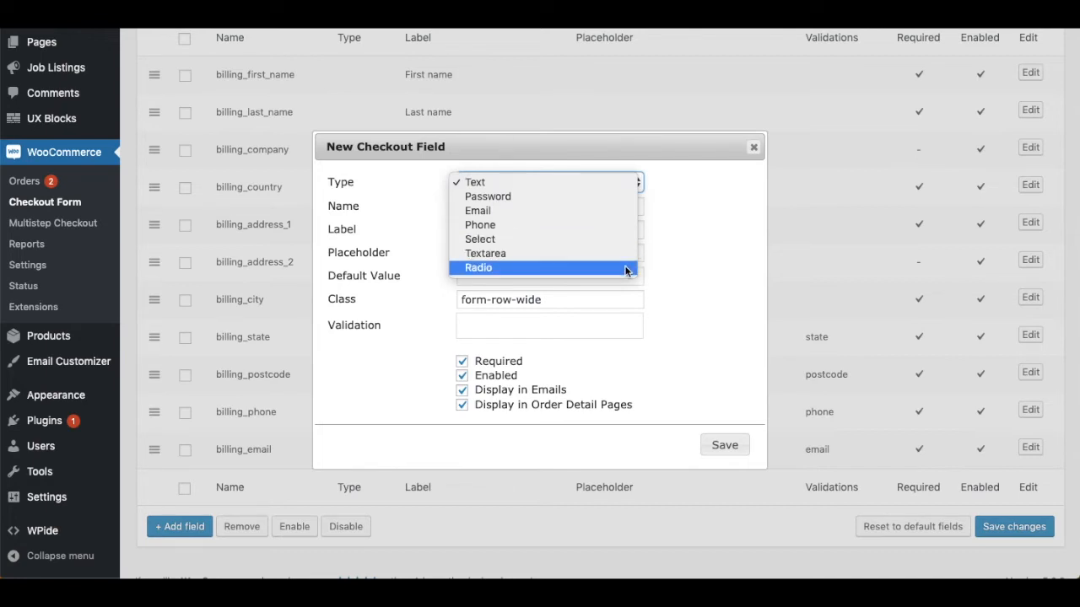
mouse_move(692, 297)
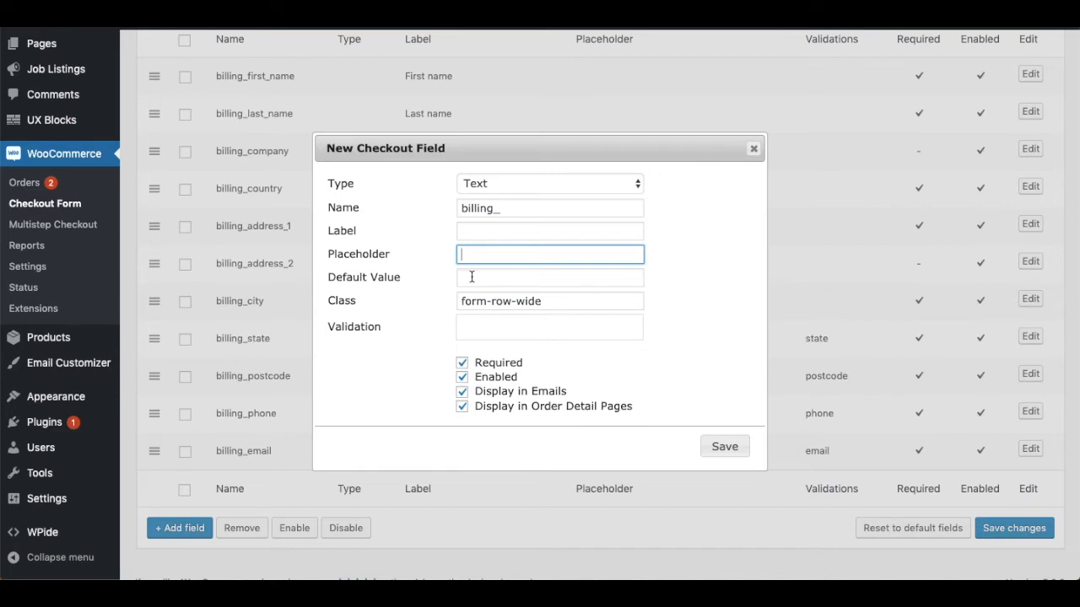
- Explore Default Value, Class and Validation choices and toggle display in emails and order details
left_click(550, 277)
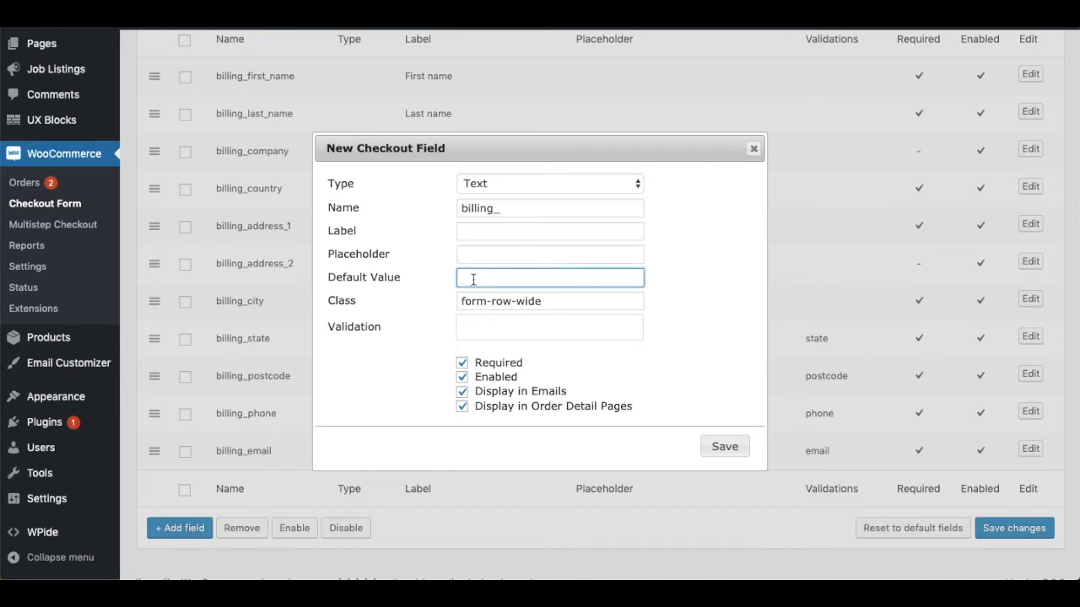
left_click(550, 300)
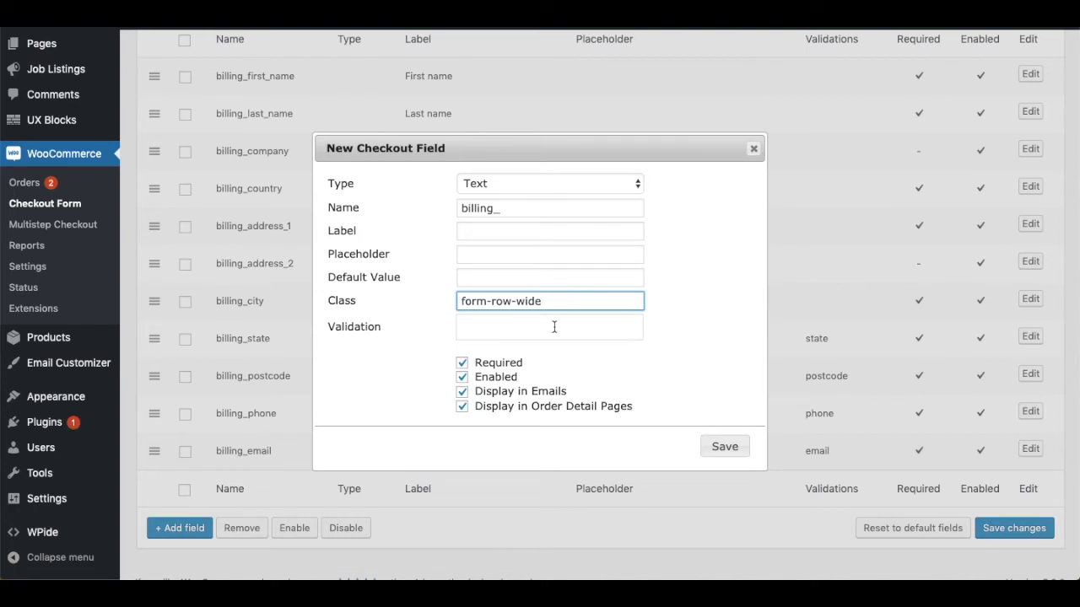
left_click(548, 327)
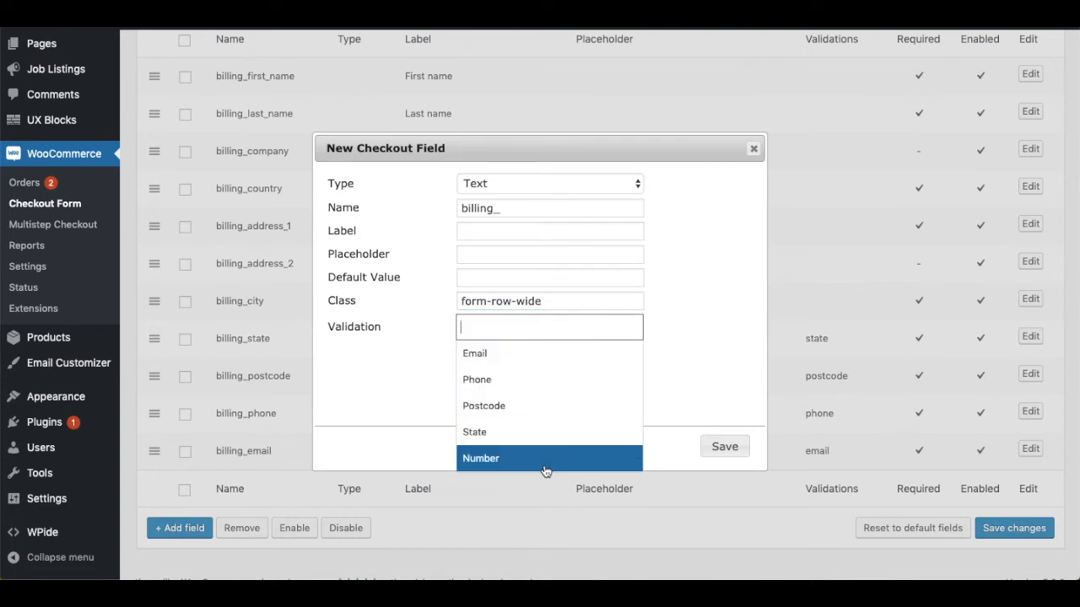
mouse_move(547, 355)
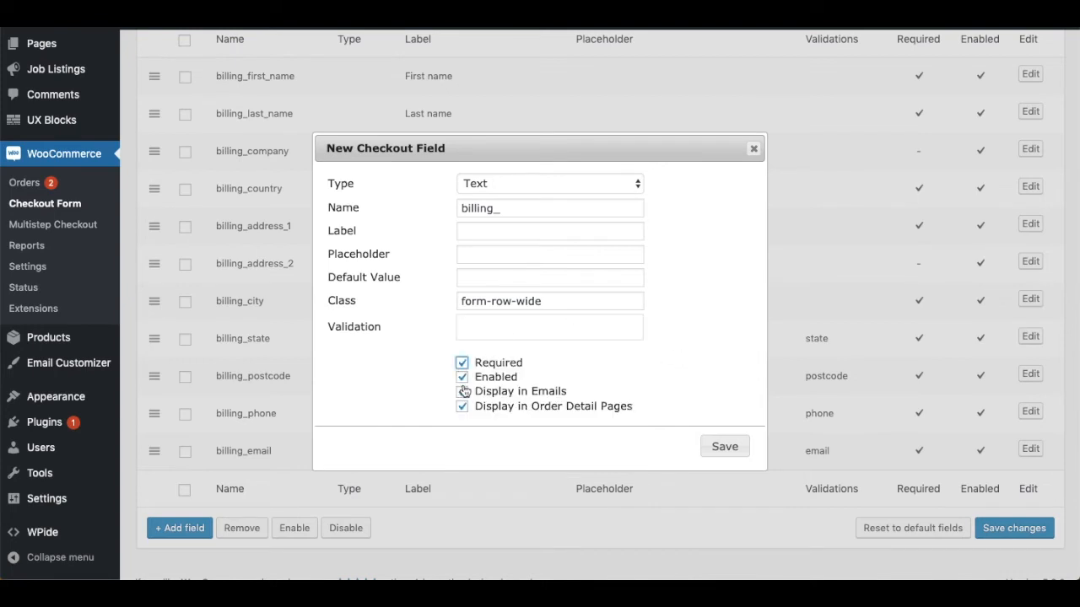
left_click(462, 391)
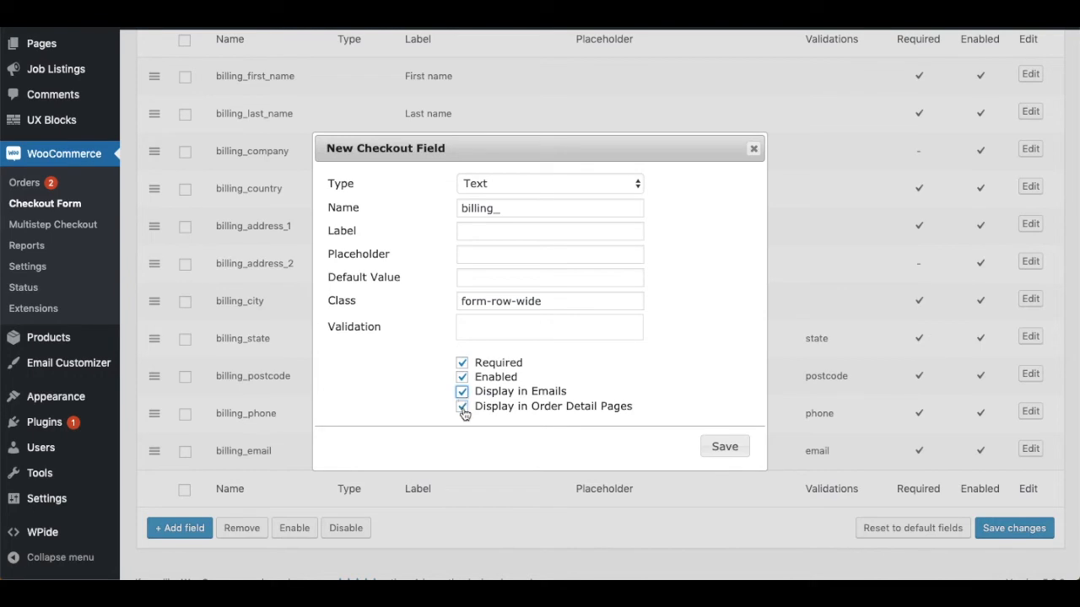
left_click(463, 405)
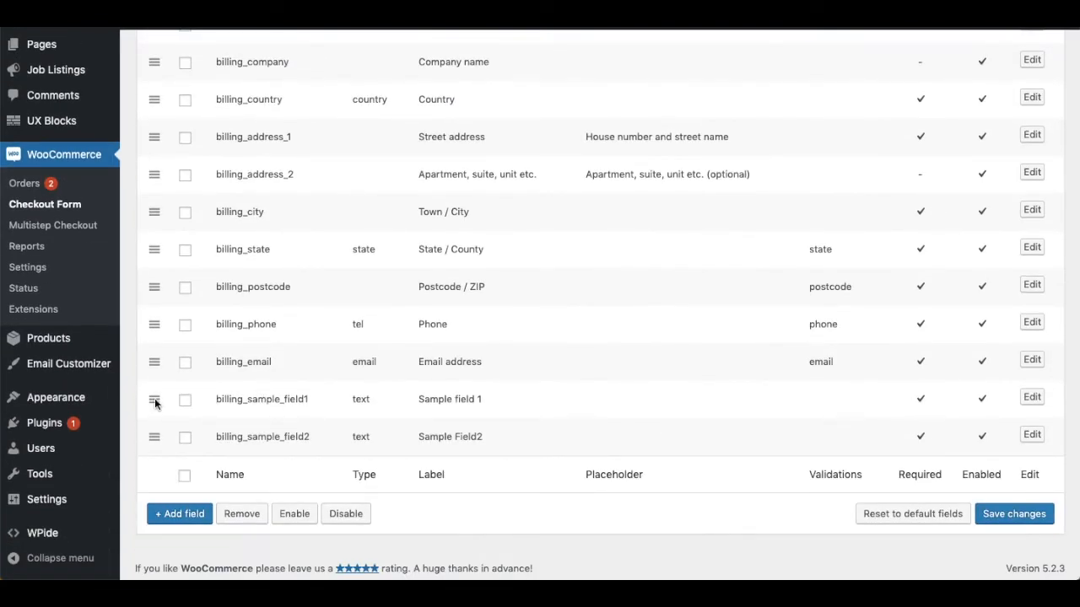
- Drag the sample field rows to sit right after Postcode, above Email address and Phone
left_click_drag(154, 398, 153, 324)
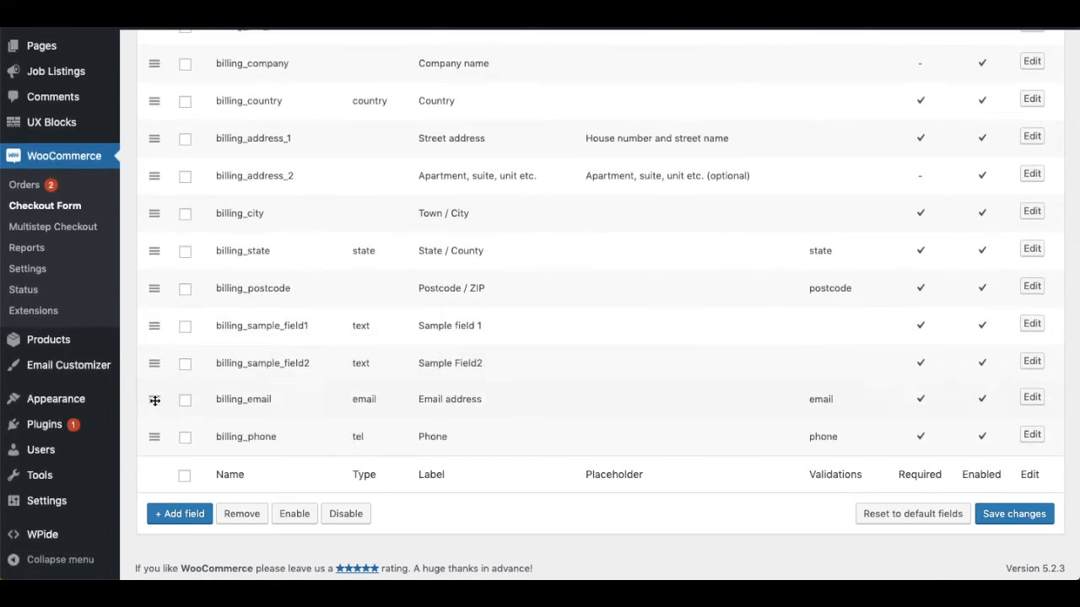
scroll("up", 3)
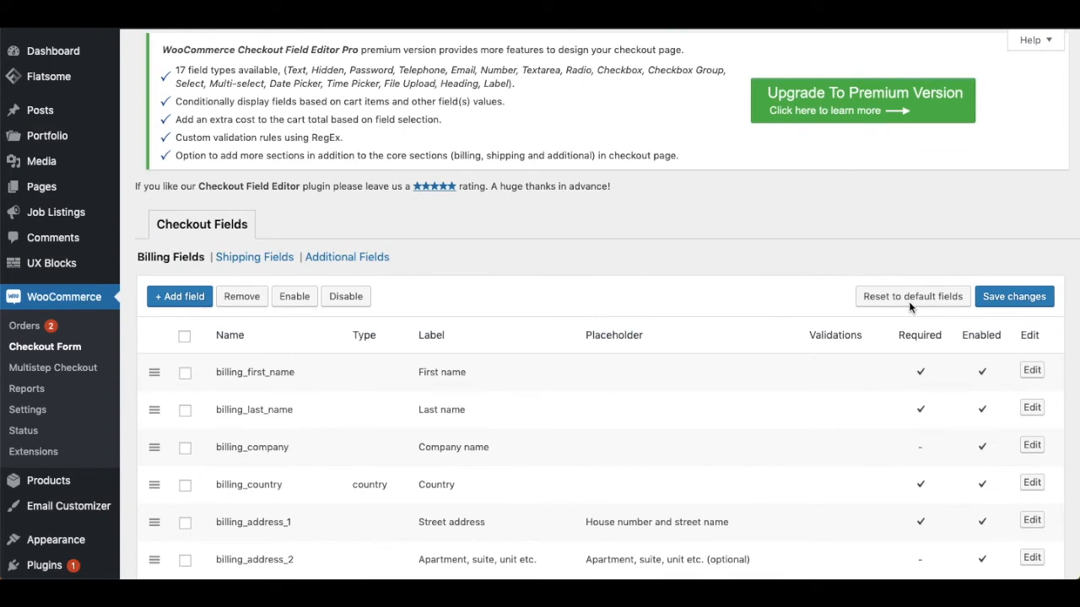
- Keep the billing order as is and switch to the Shipping Fields list
scroll("down", 3)
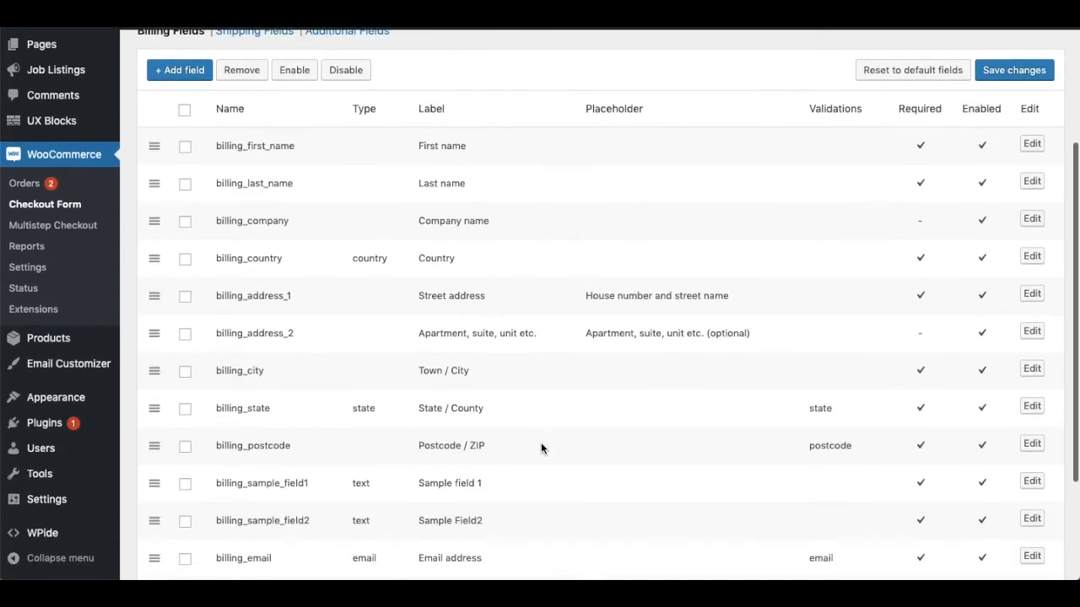
scroll("up", 3)
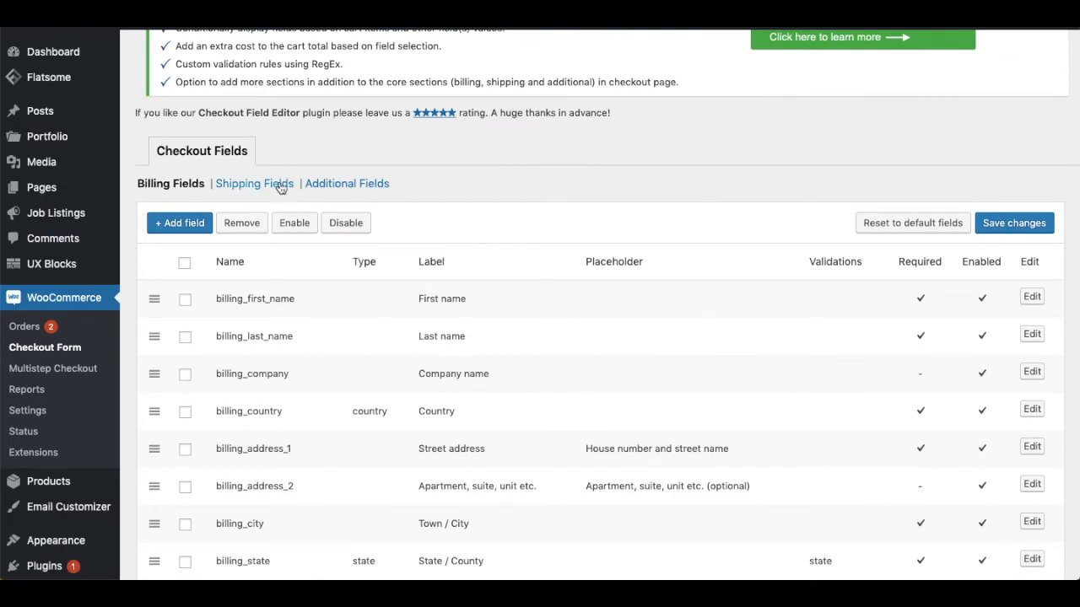
left_click(253, 182)
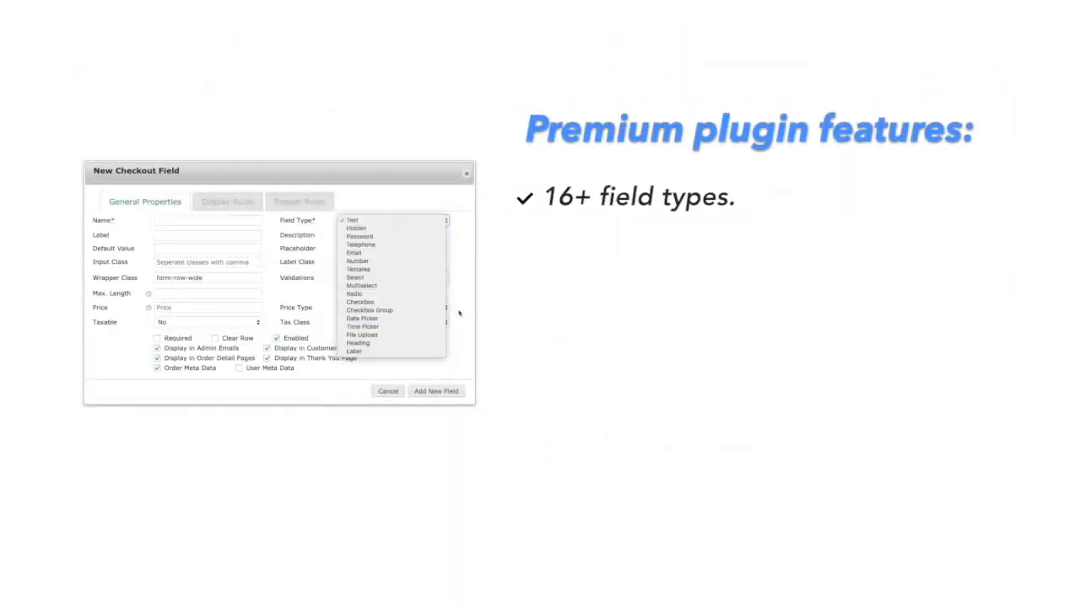
- Advance the premium slides through conditional display, price fields and custom validations
left_click(226, 200)
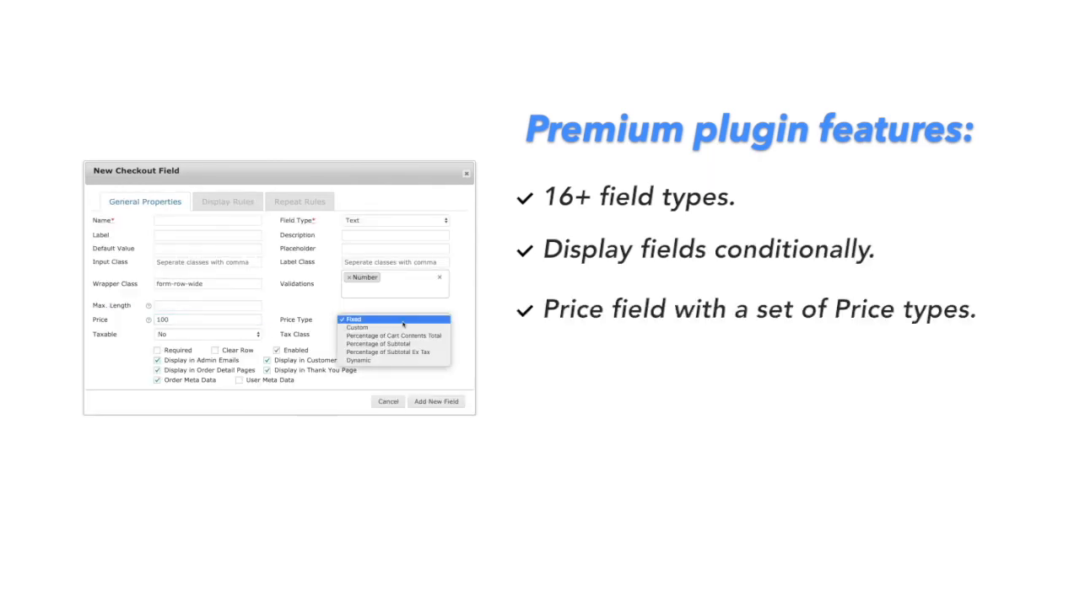
left_click(351, 319)
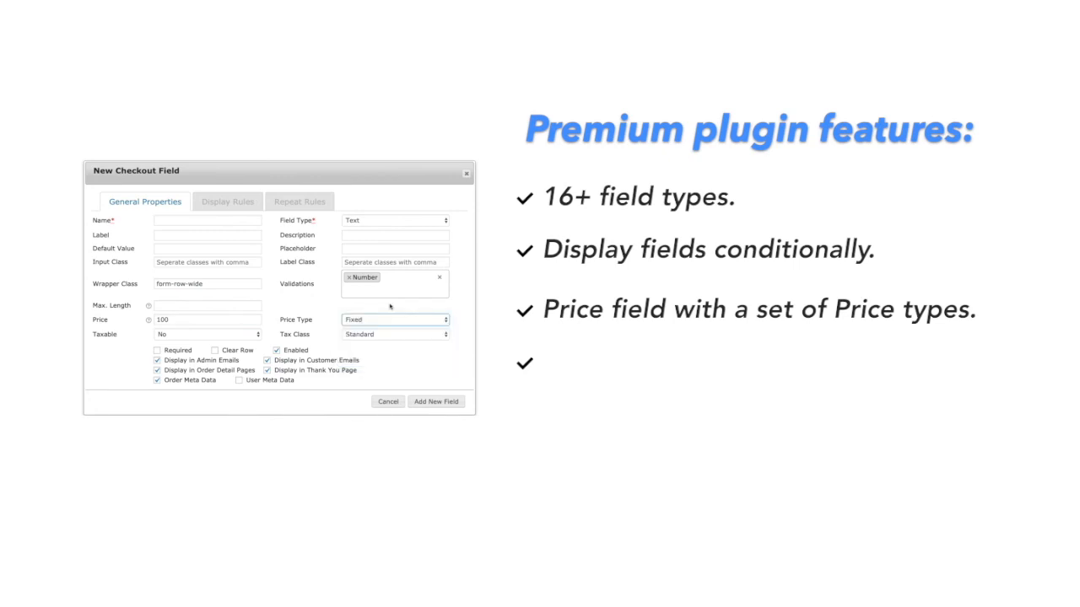
left_click(394, 278)
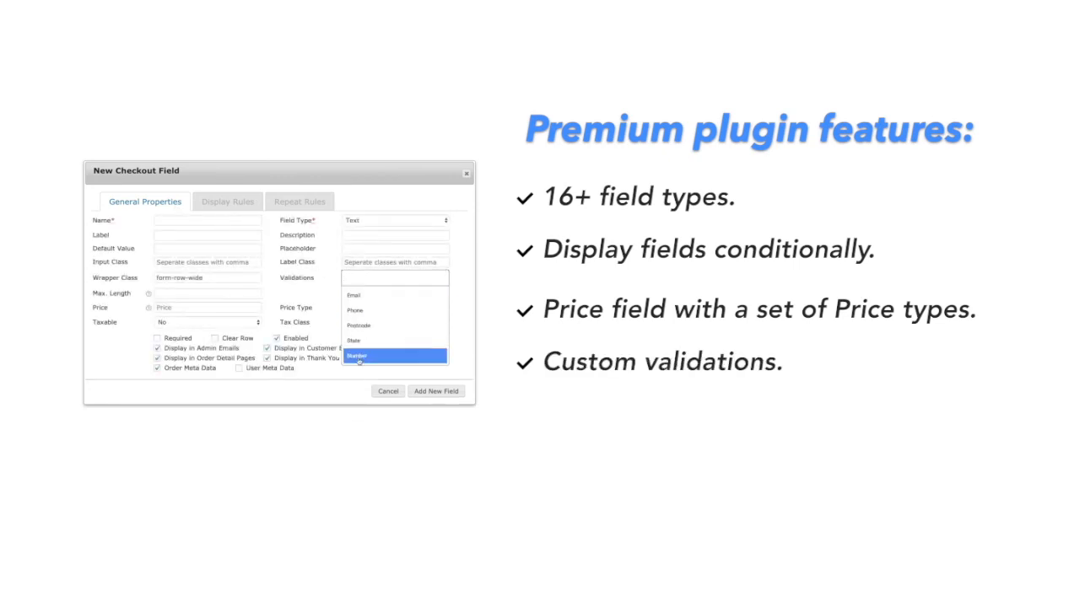